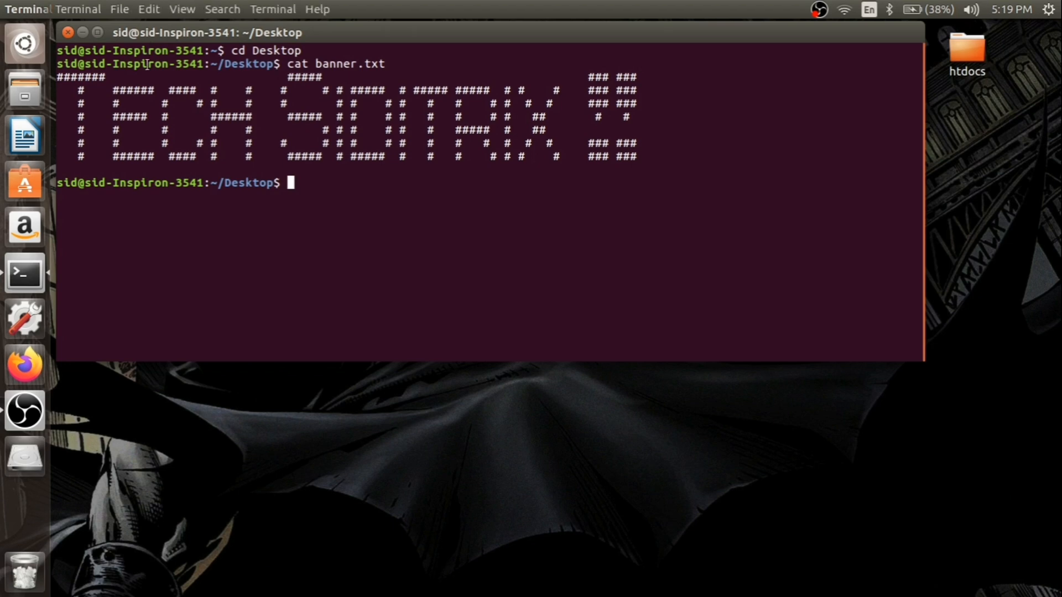
Clear the 'obs' search query and search for 'flu' instead.
text(obs)
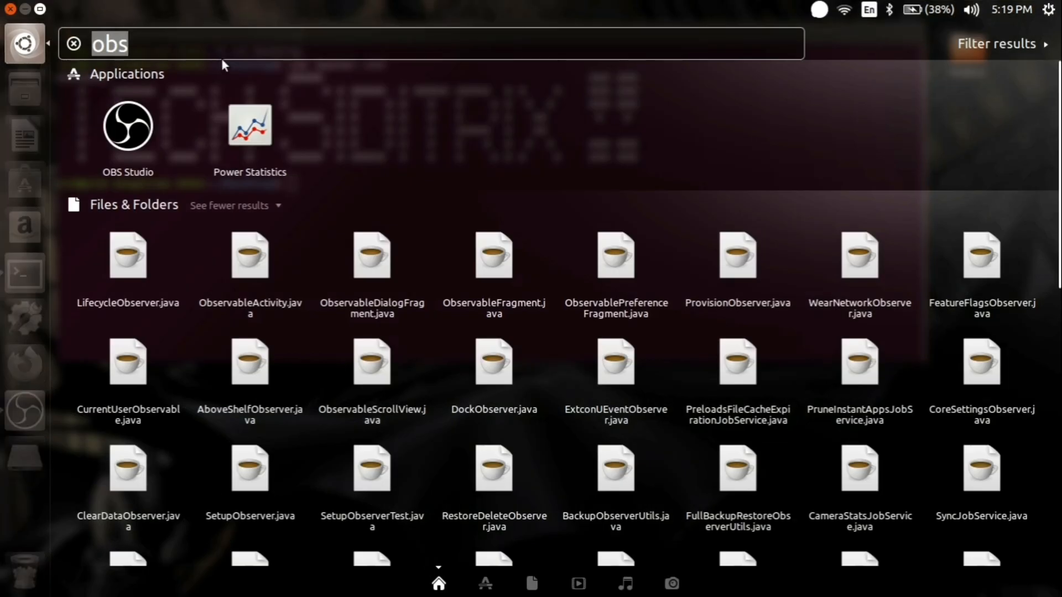
click(74, 43)
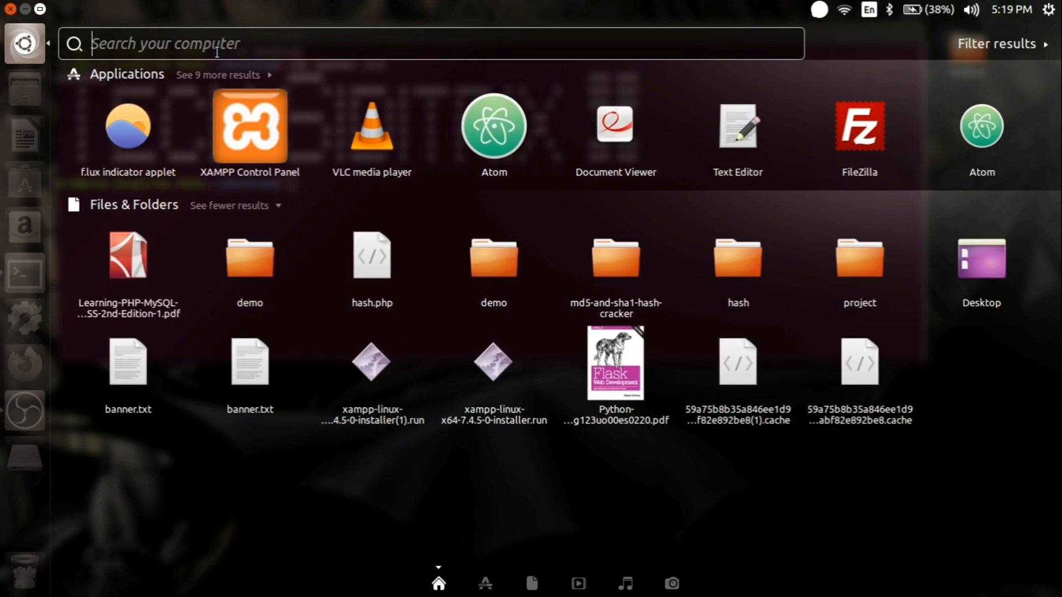
text(flu)
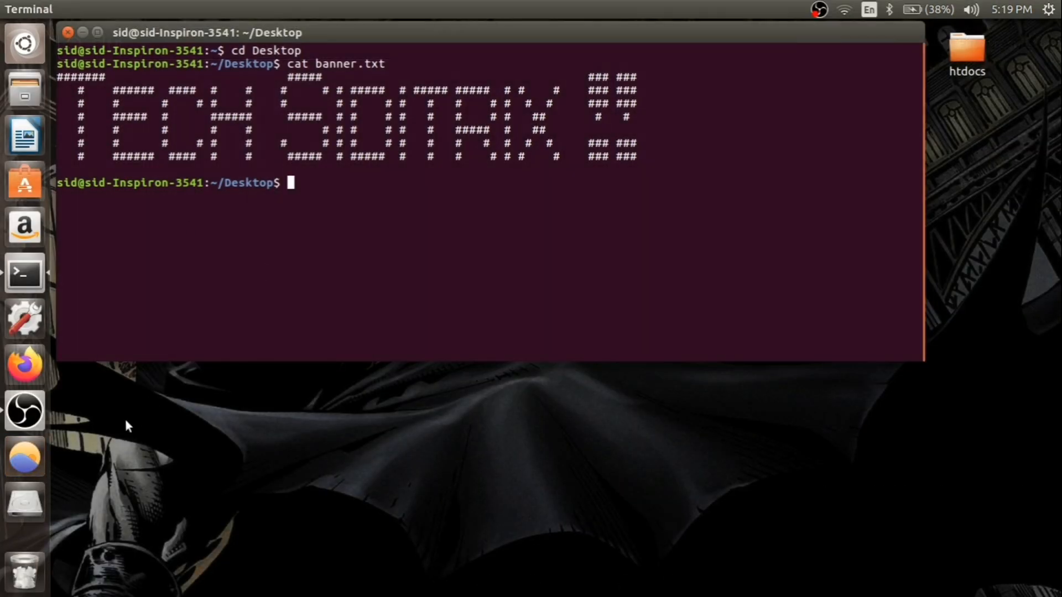
mouse_move(25, 458)
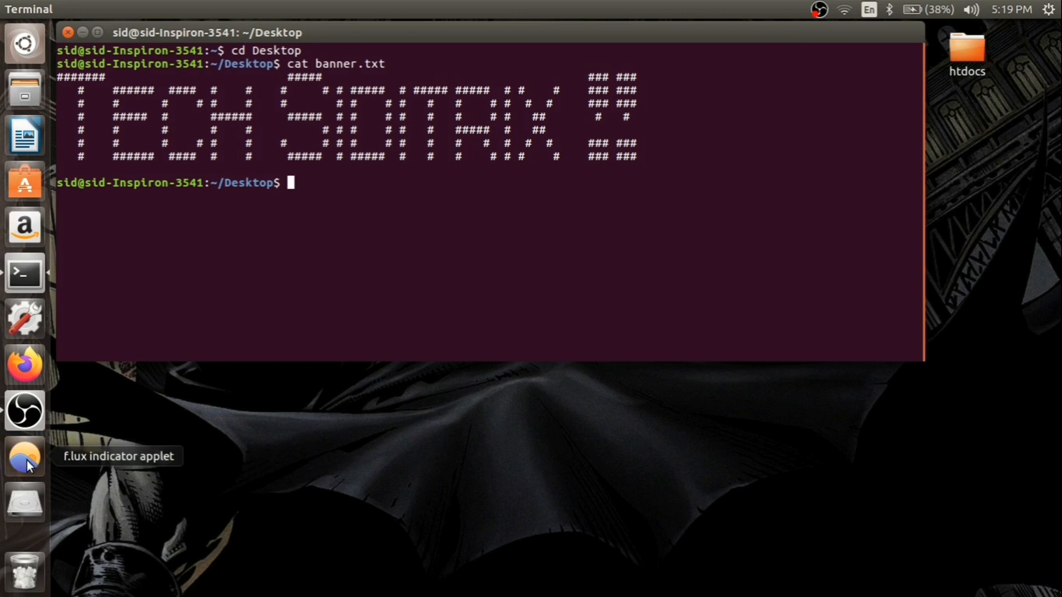
mouse_move(87, 416)
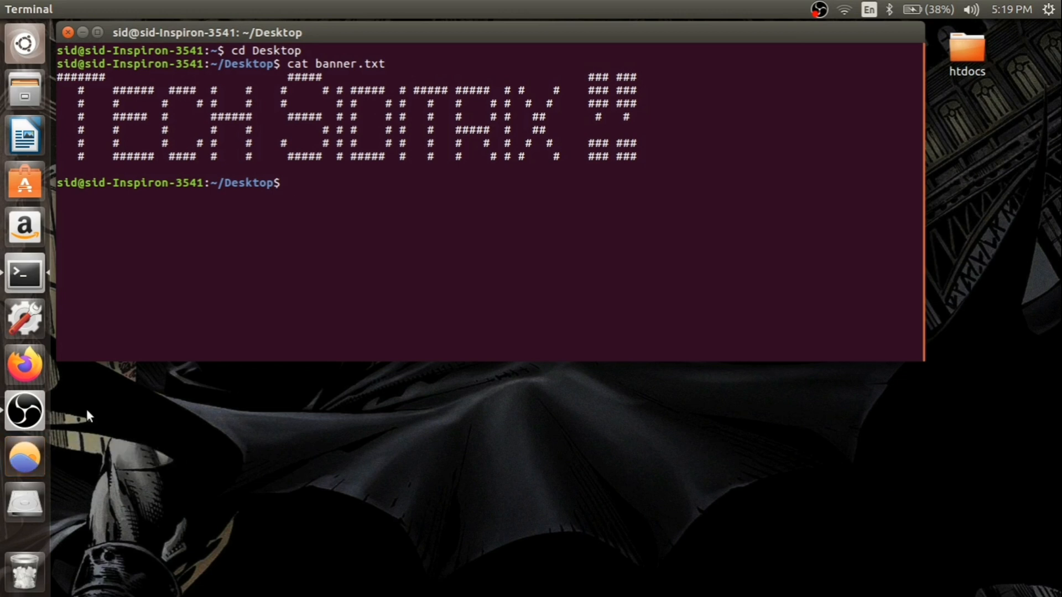
mouse_move(25, 456)
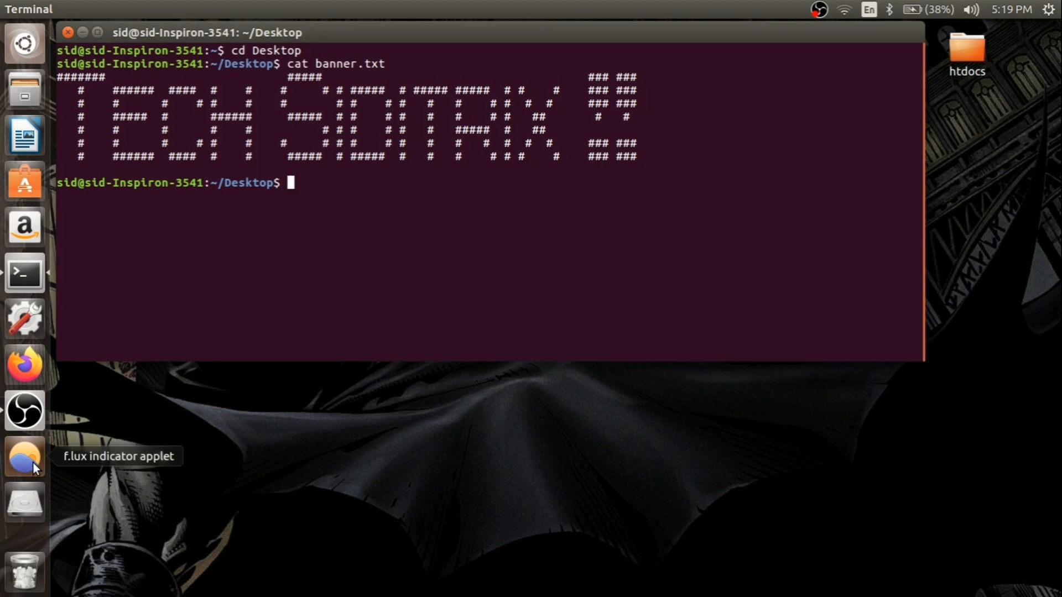
mouse_move(115, 418)
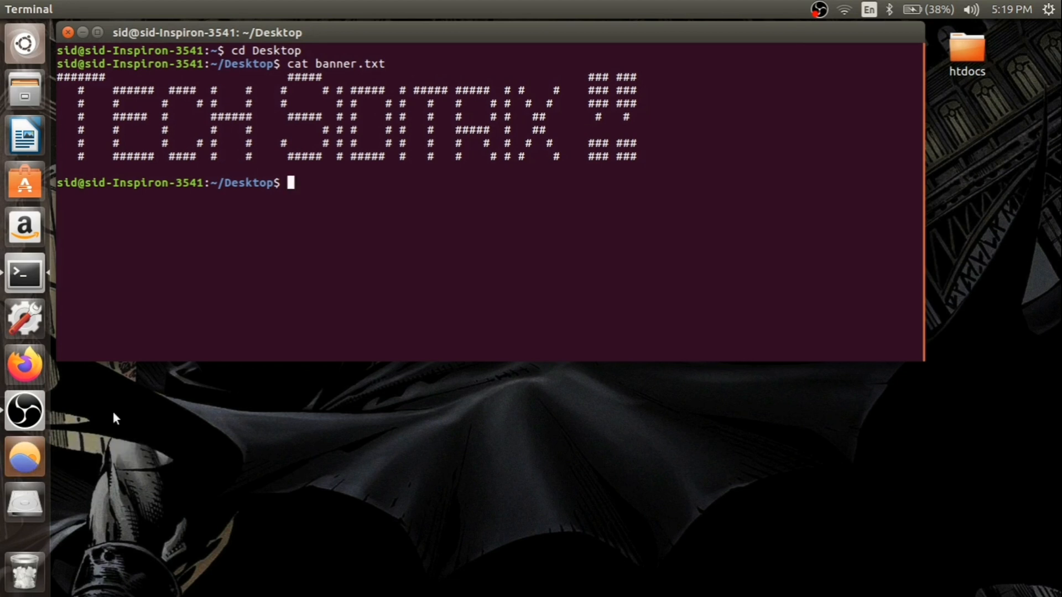
mouse_move(25, 457)
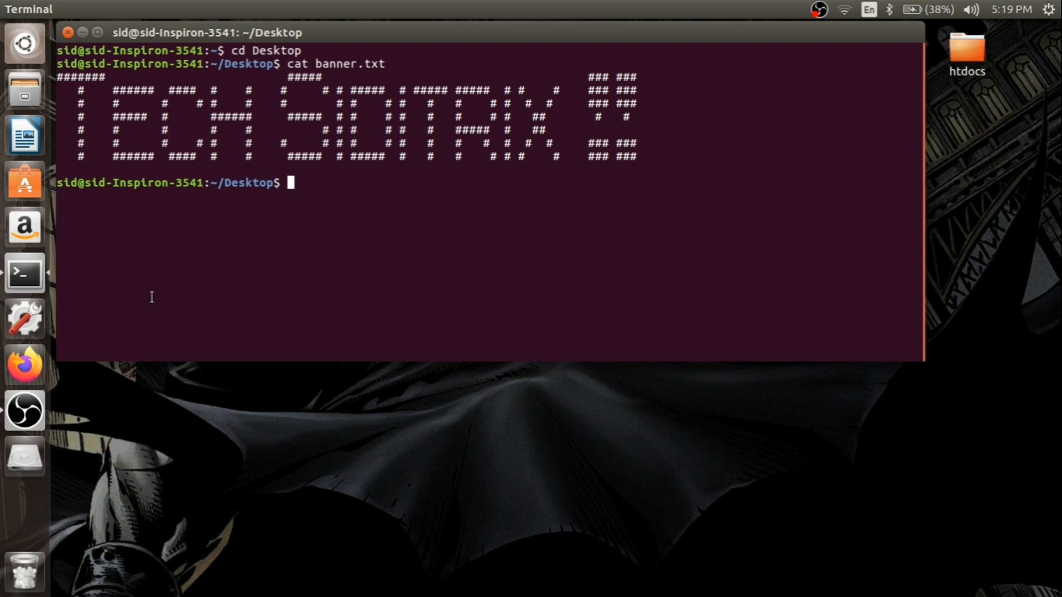
mouse_move(215, 238)
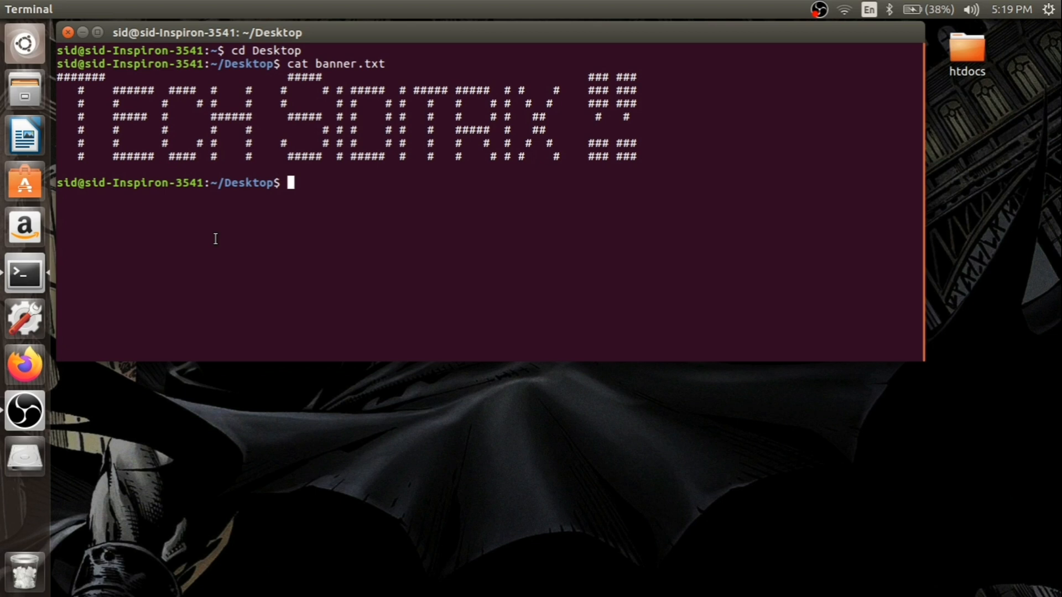
In a new terminal window, run xflux to show its welcome message and usage options.
right_click(231, 238)
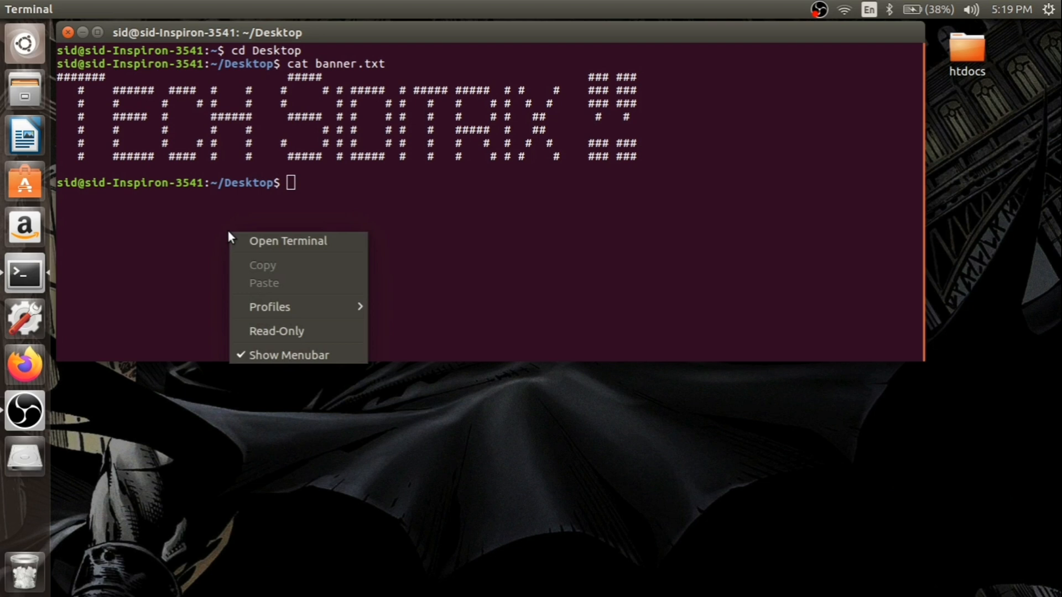
click(287, 241)
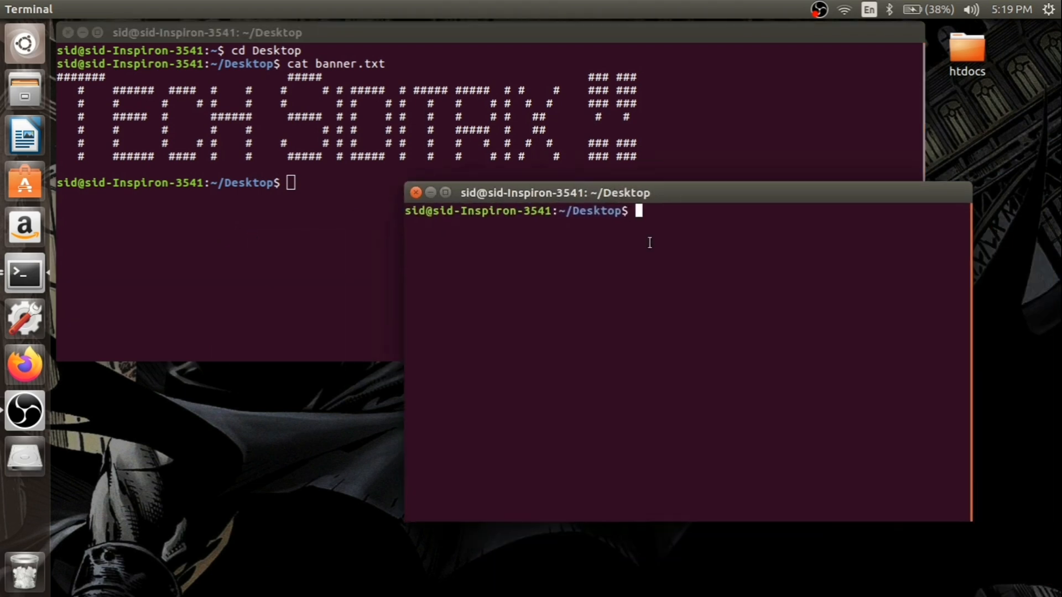
text(xlf)
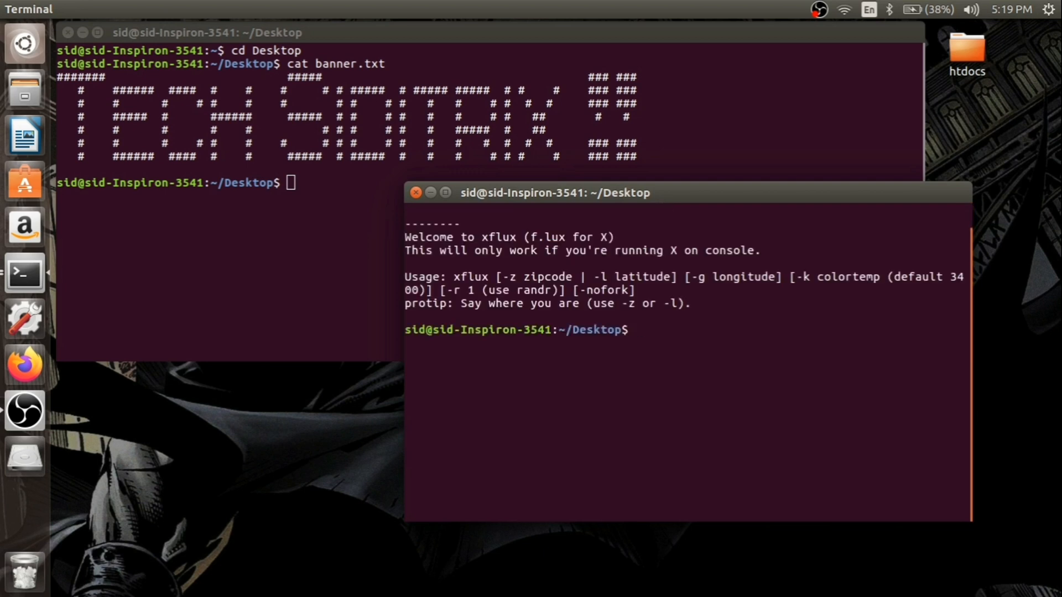
text(xflux)
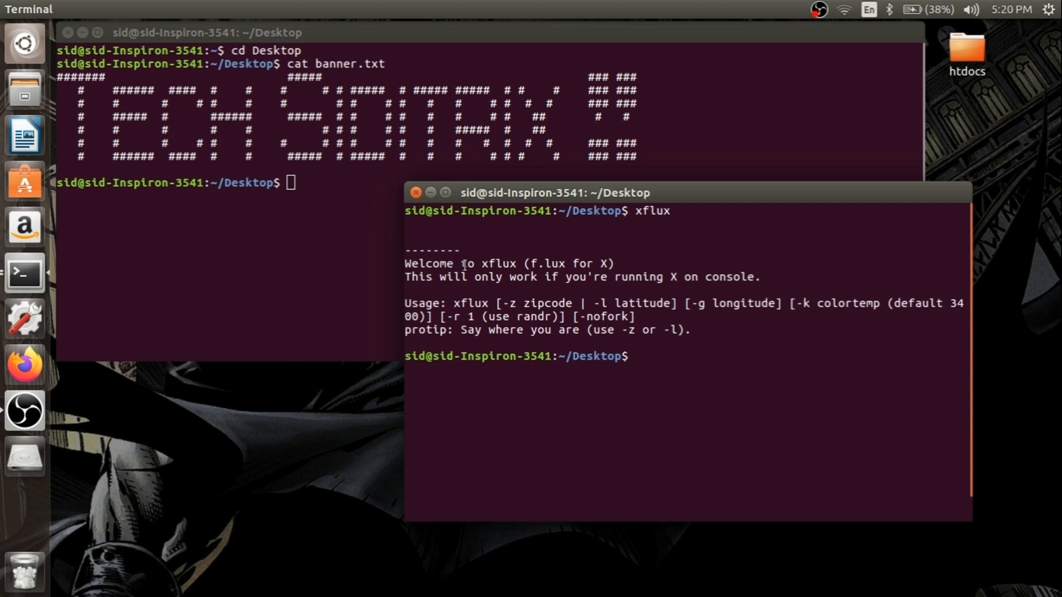
mouse_move(626, 332)
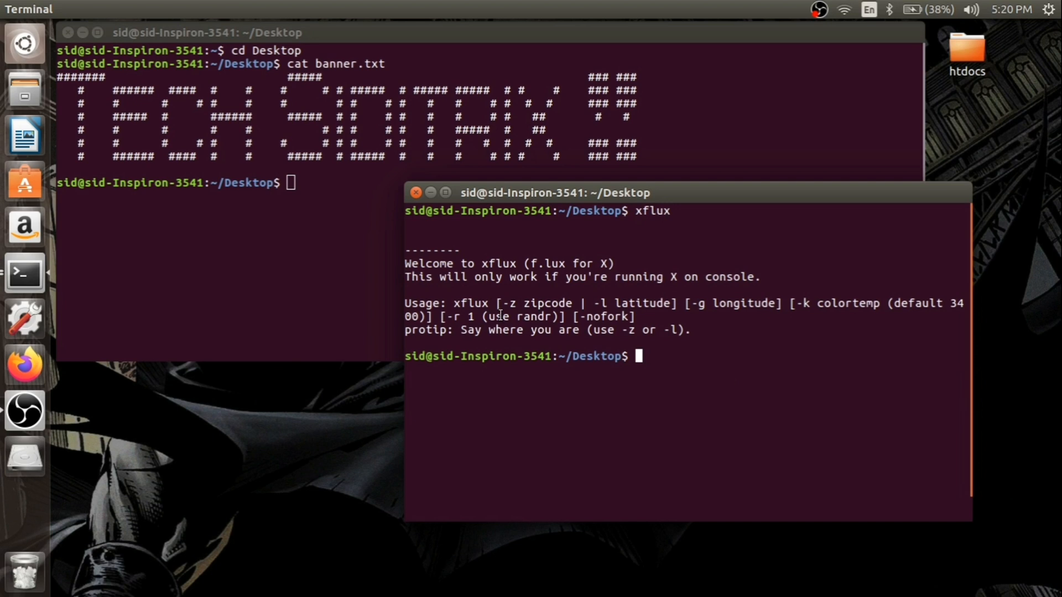
double_click(509, 302)
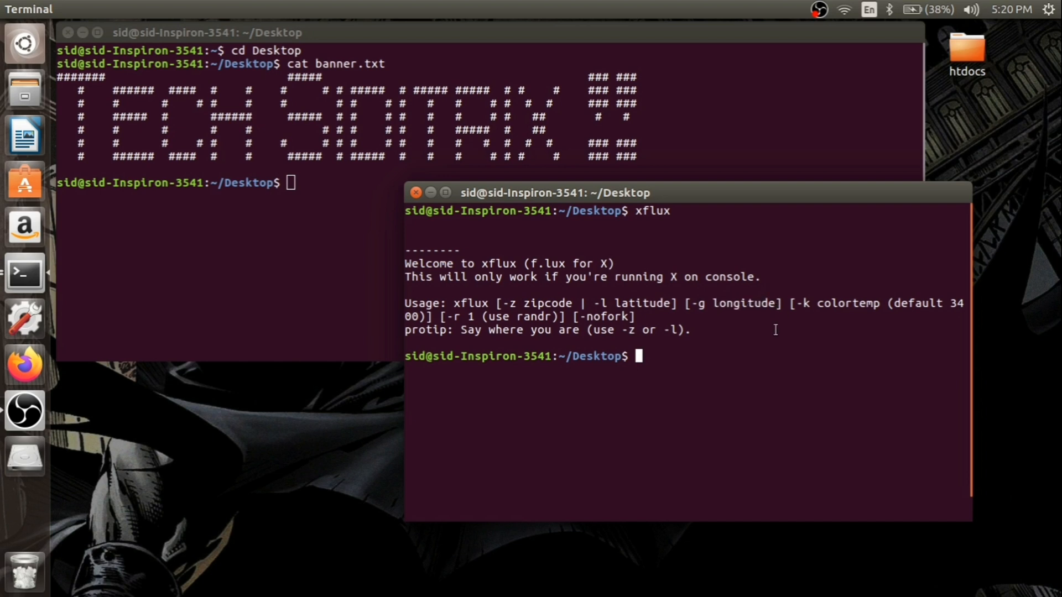
mouse_move(532, 348)
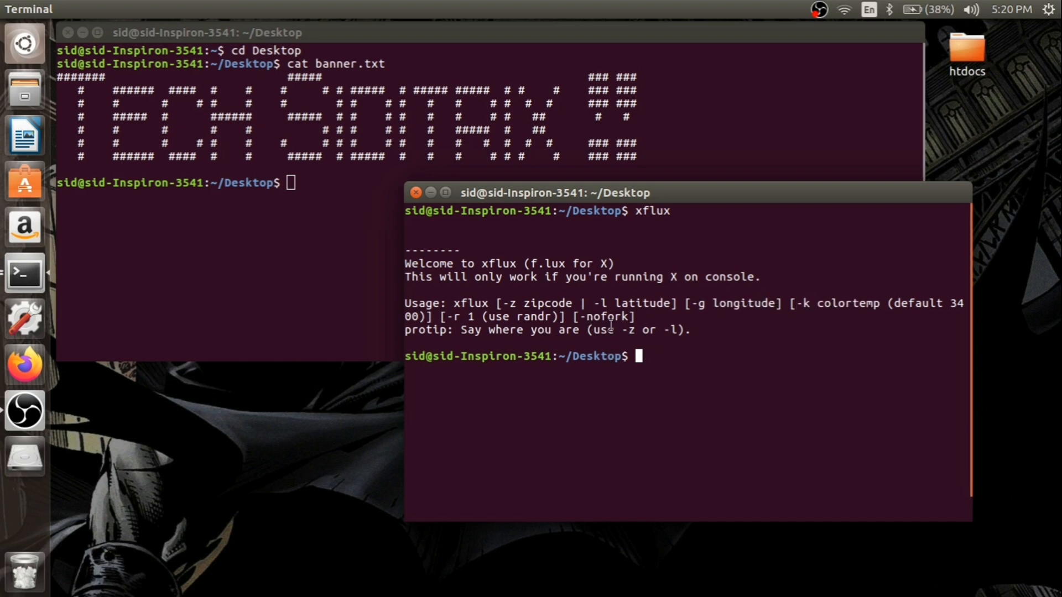
mouse_move(658, 357)
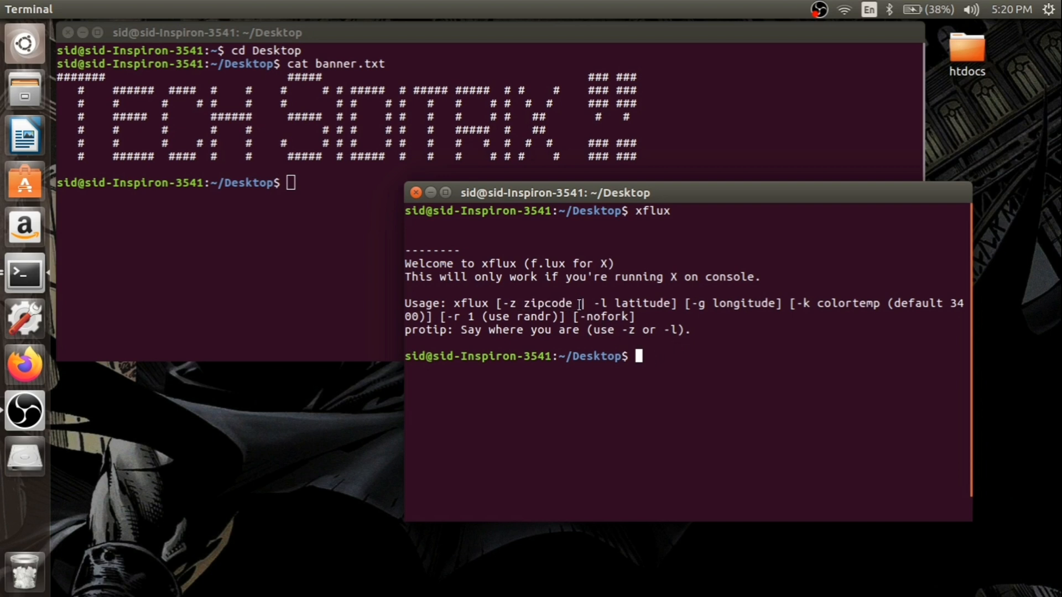
double_click(547, 303)
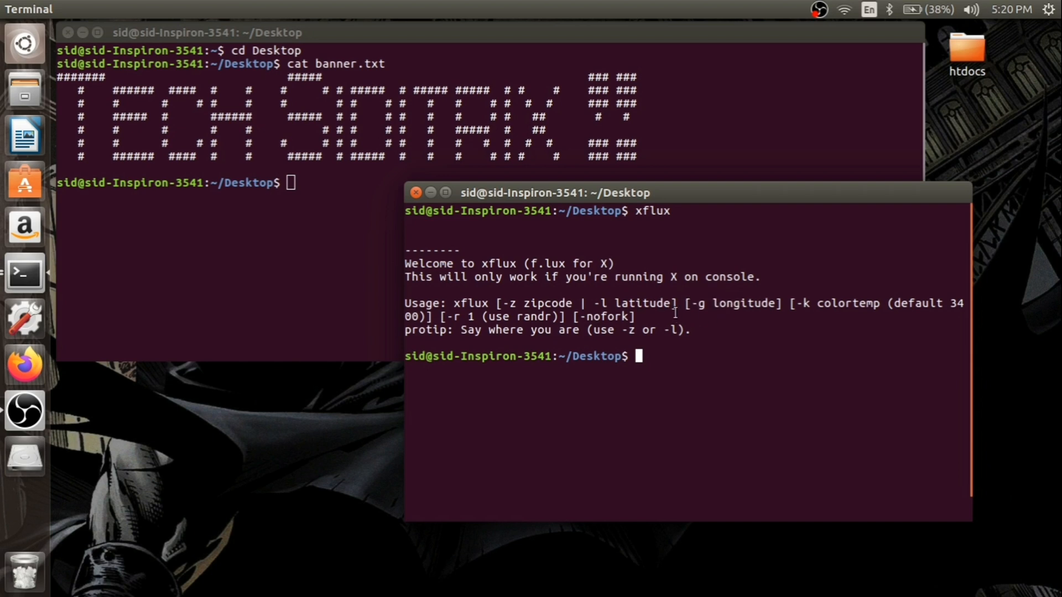
mouse_move(312, 308)
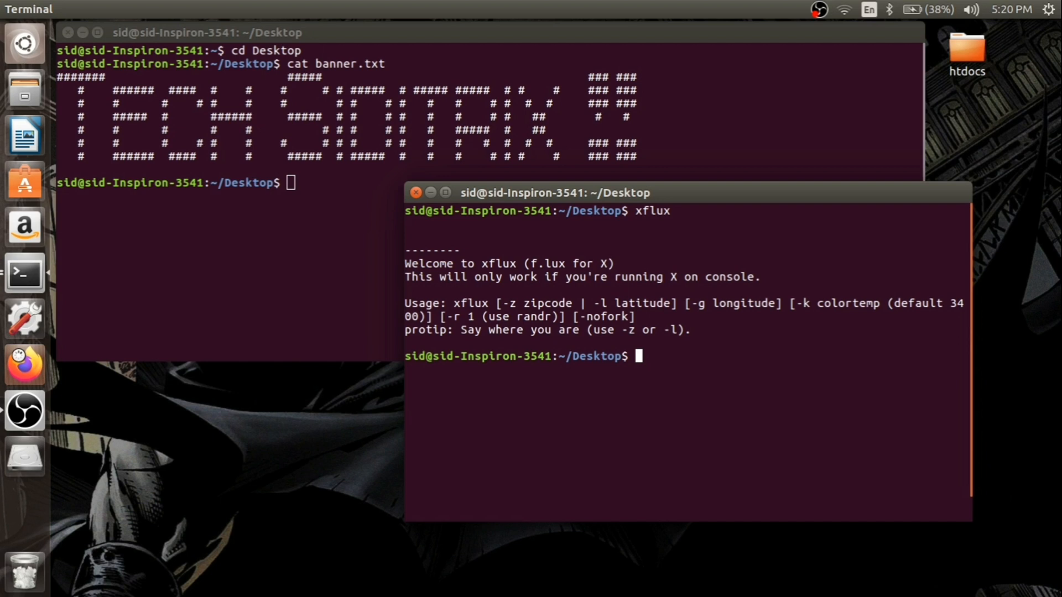
Search 'where is night now' and open timeanddate's Day and Night World Map result.
click(25, 364)
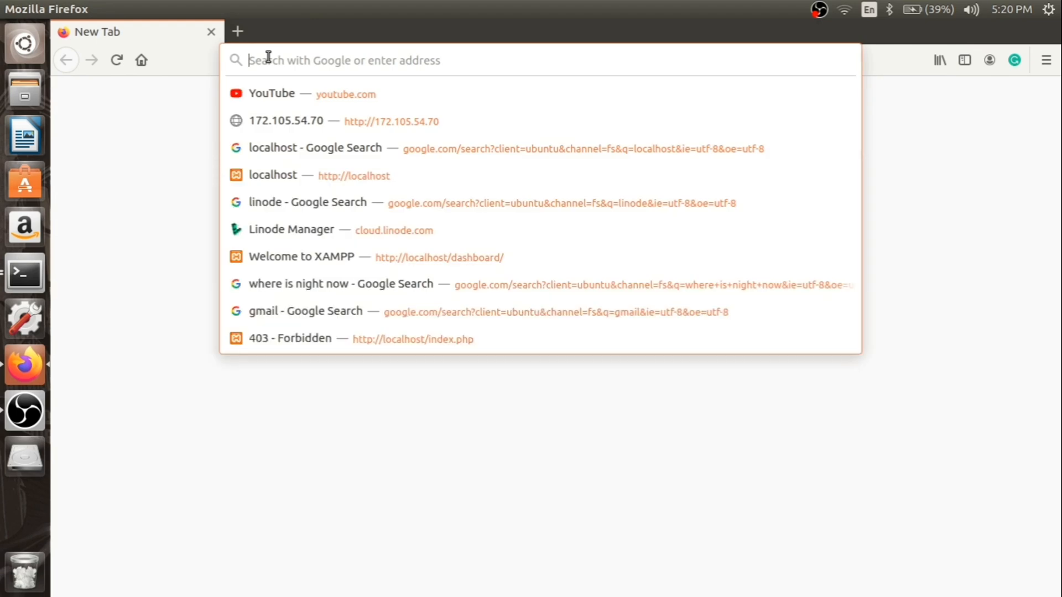
text(where is night)
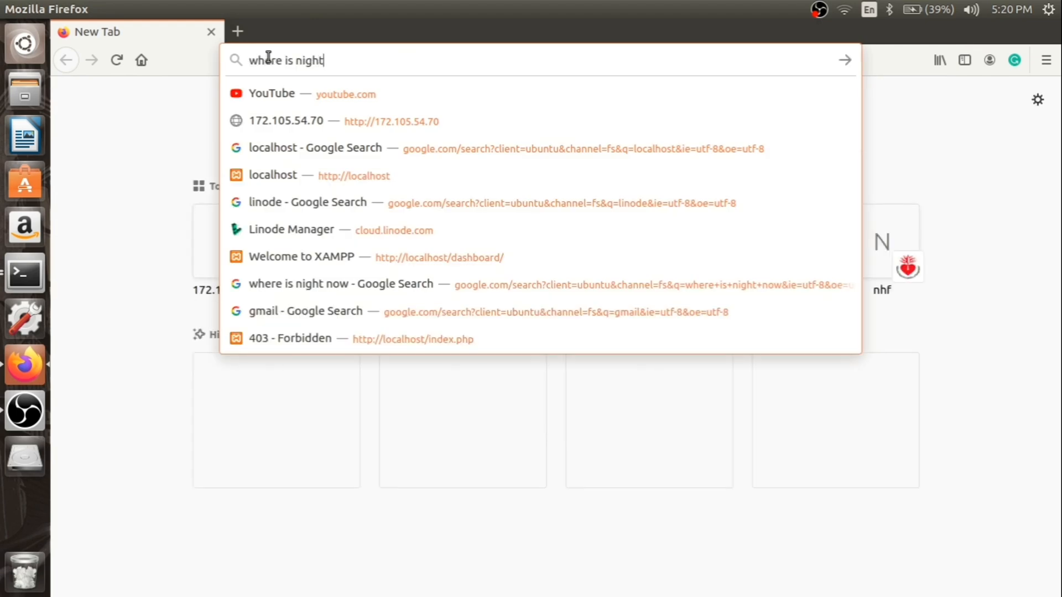
click(341, 284)
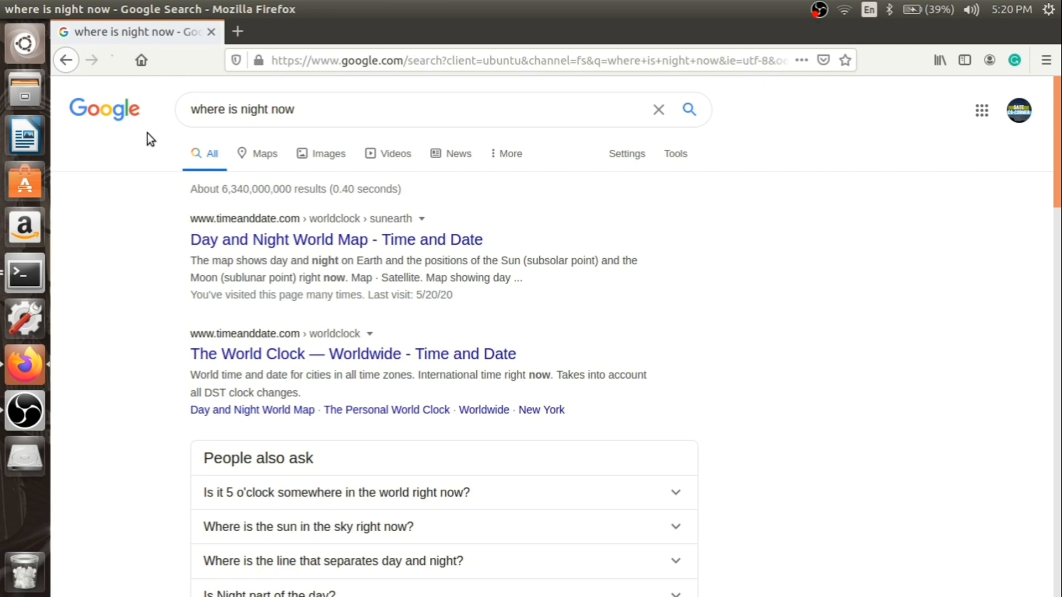
scroll(down, 3)
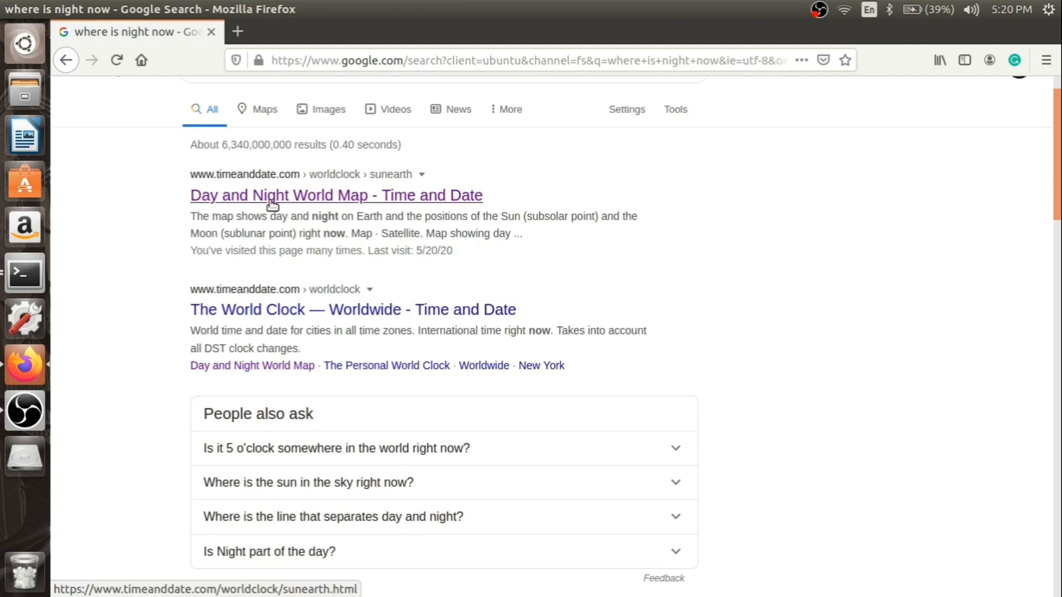
click(335, 196)
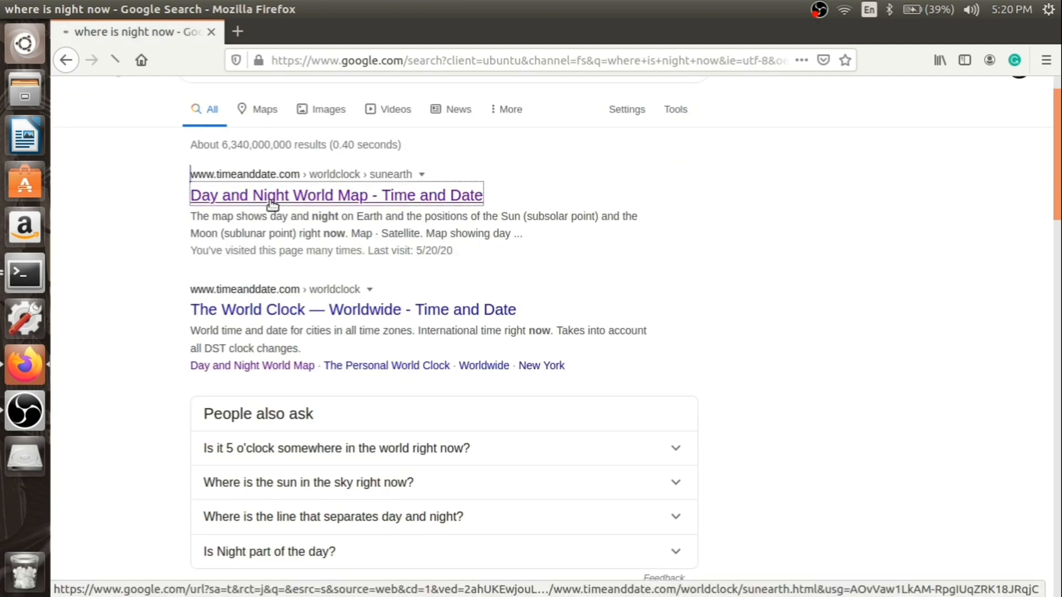
click(336, 196)
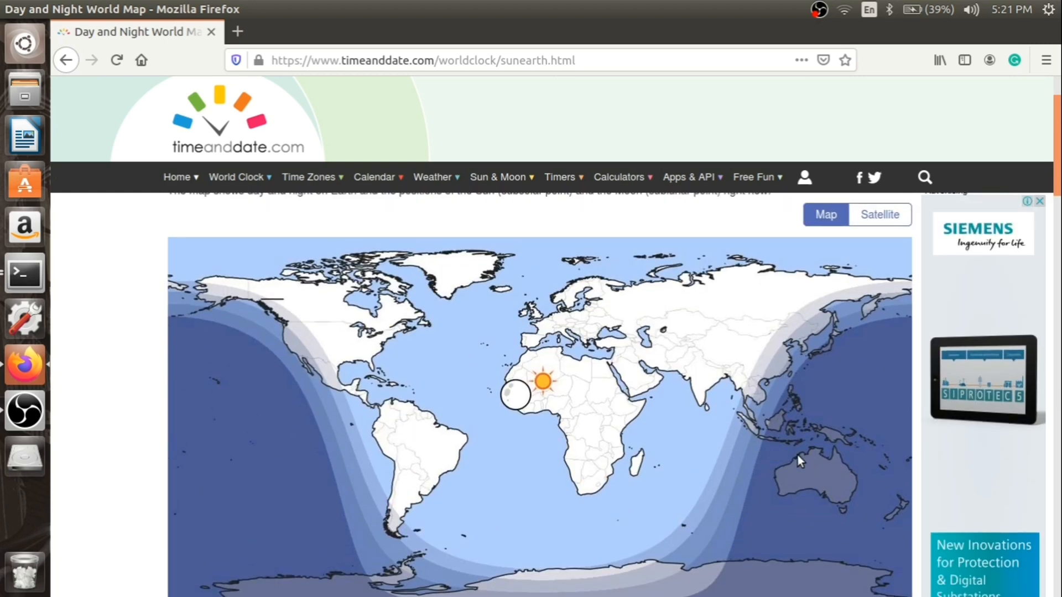
mouse_move(825, 482)
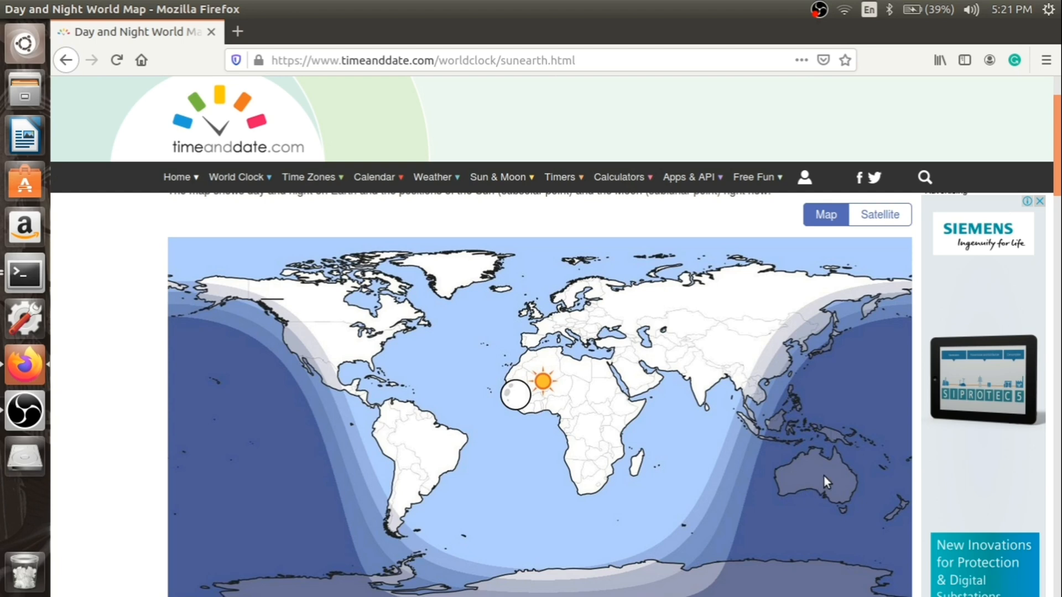
mouse_move(246, 56)
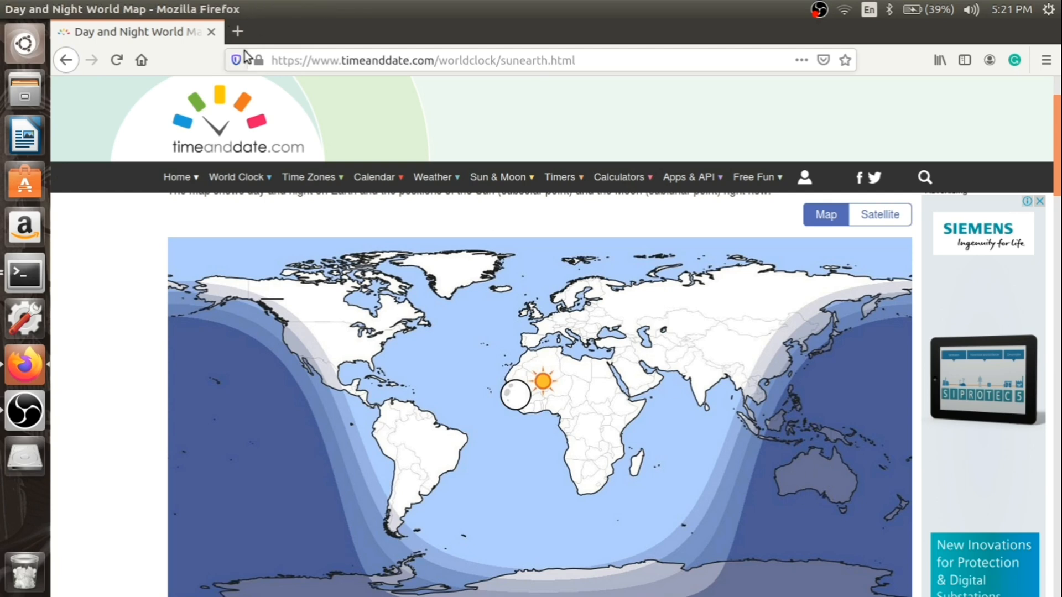
Search 'latitude of australia' in a new tab to show its coordinates.
click(236, 31)
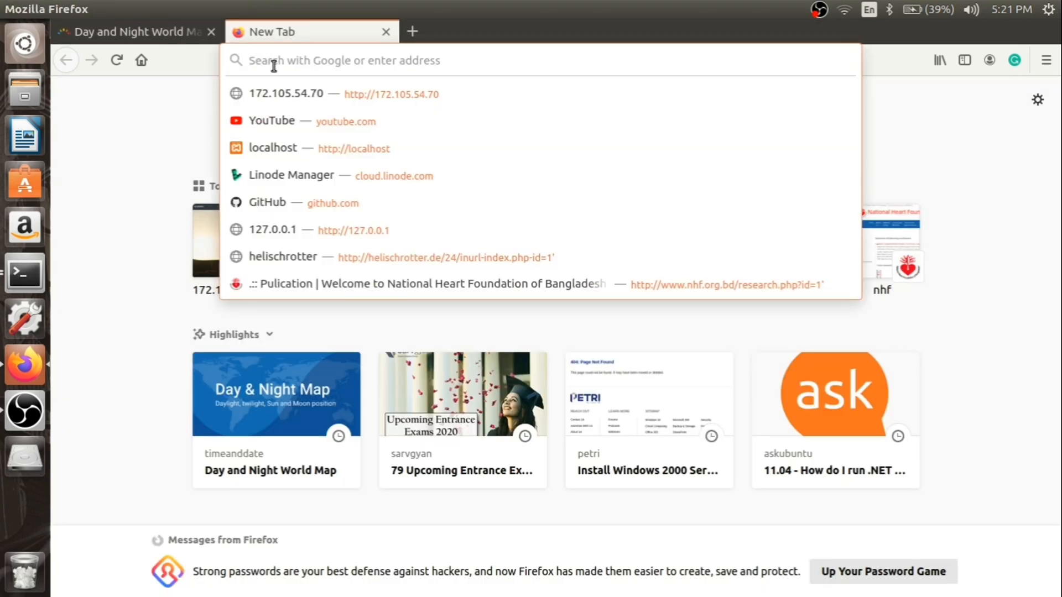
text(lat of austra;l)
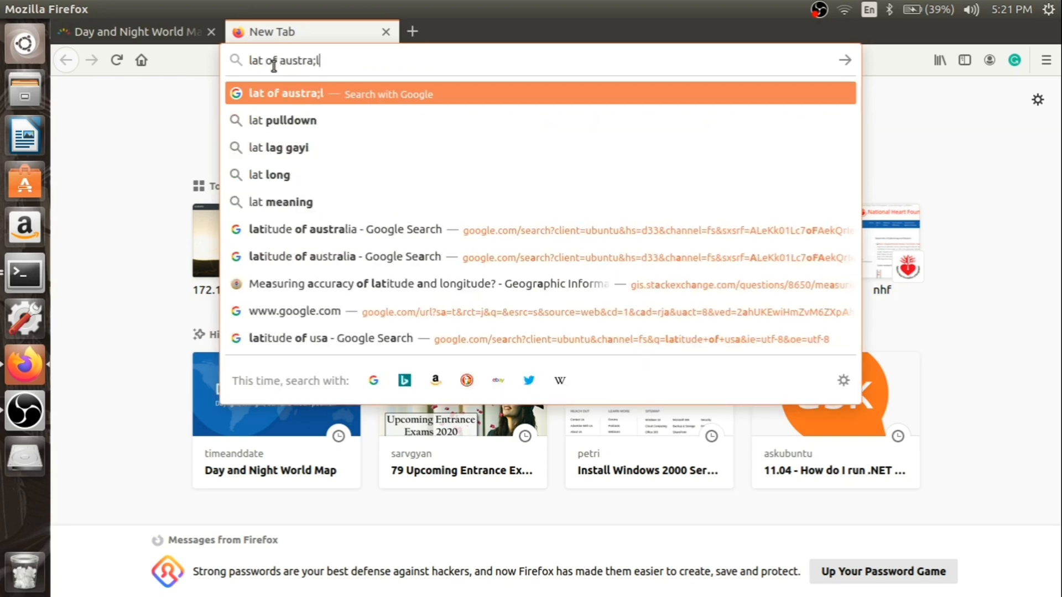
text(i)
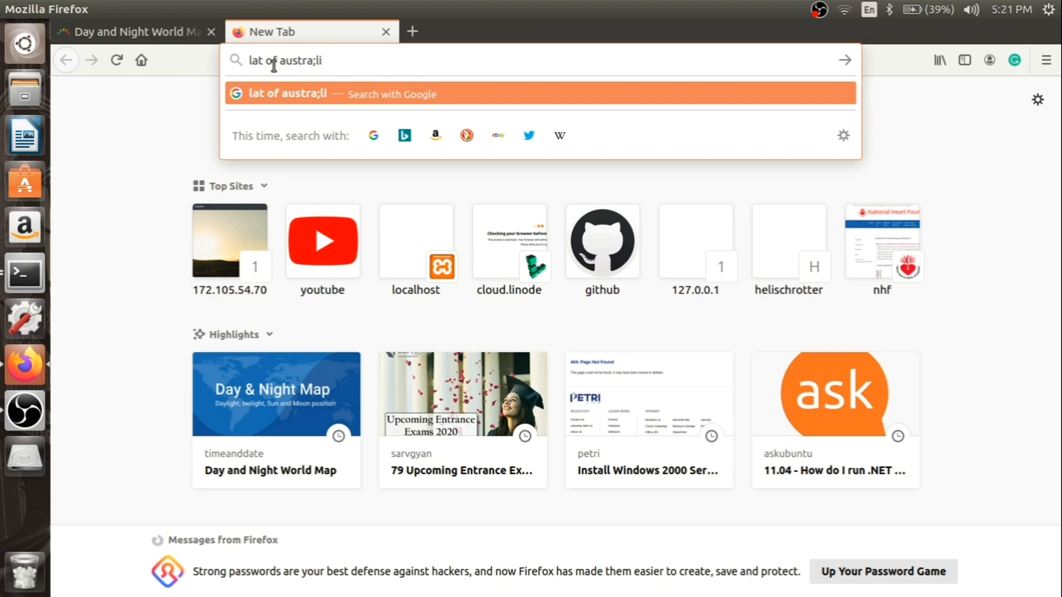
key(BackSpace)
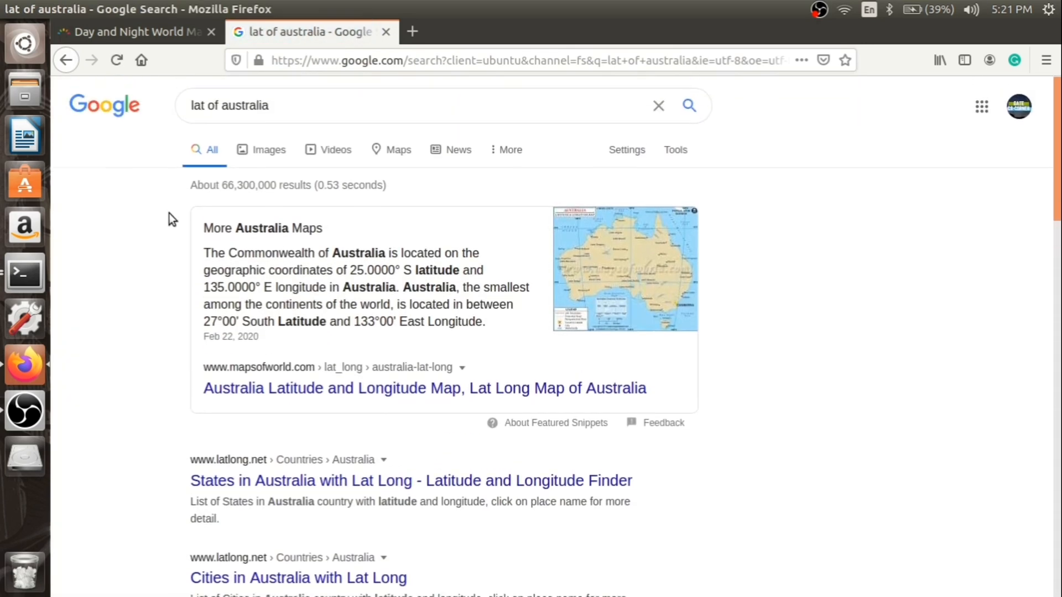
scroll(down, 3)
text(itude)
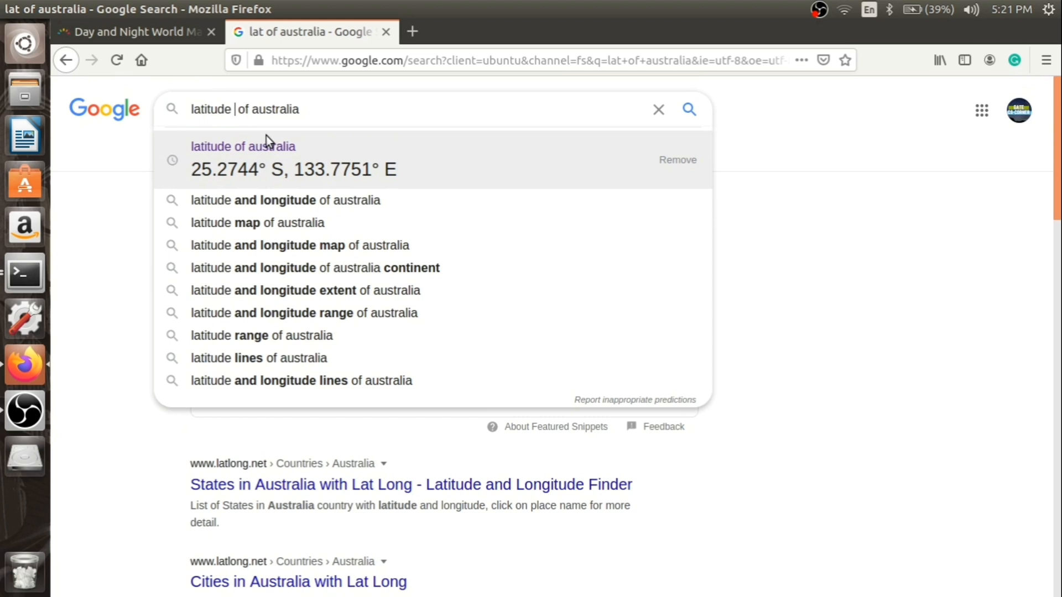
click(242, 146)
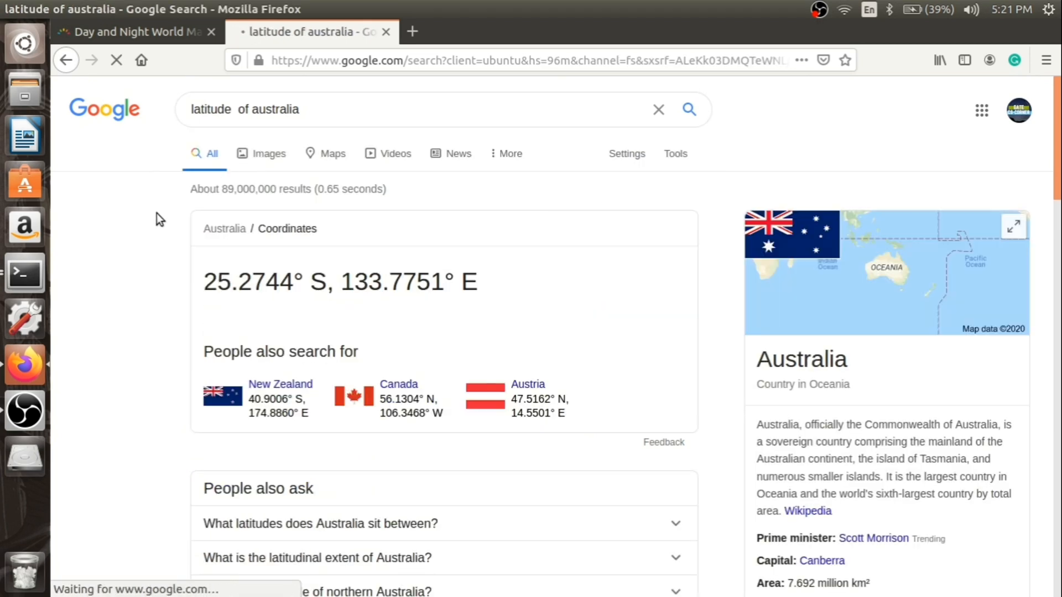
Select the longitude value 133.7751° E and return to the terminal.
scroll(down, 3)
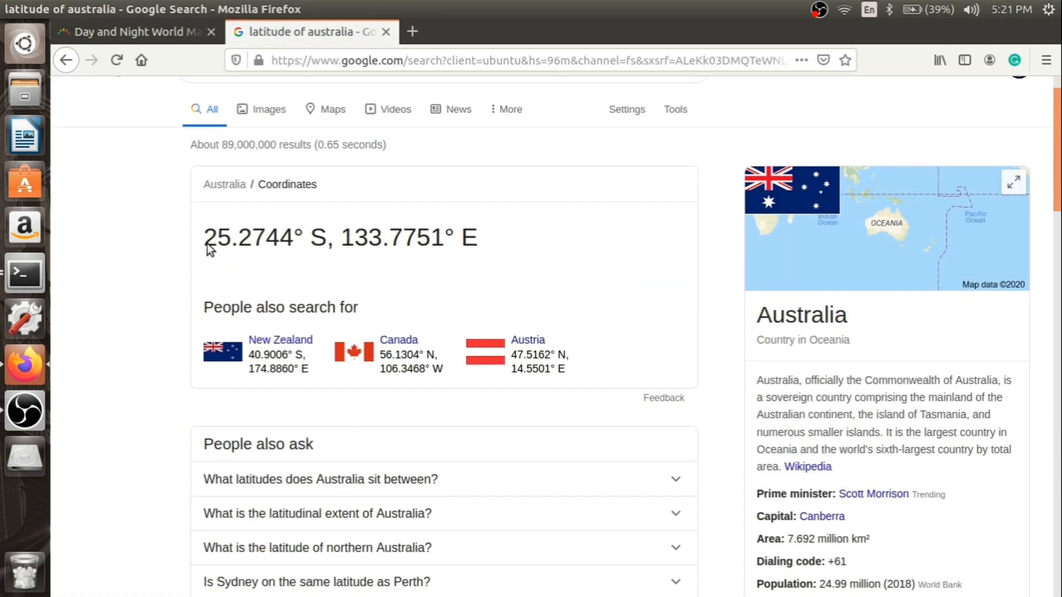
drag(333, 238, 477, 237)
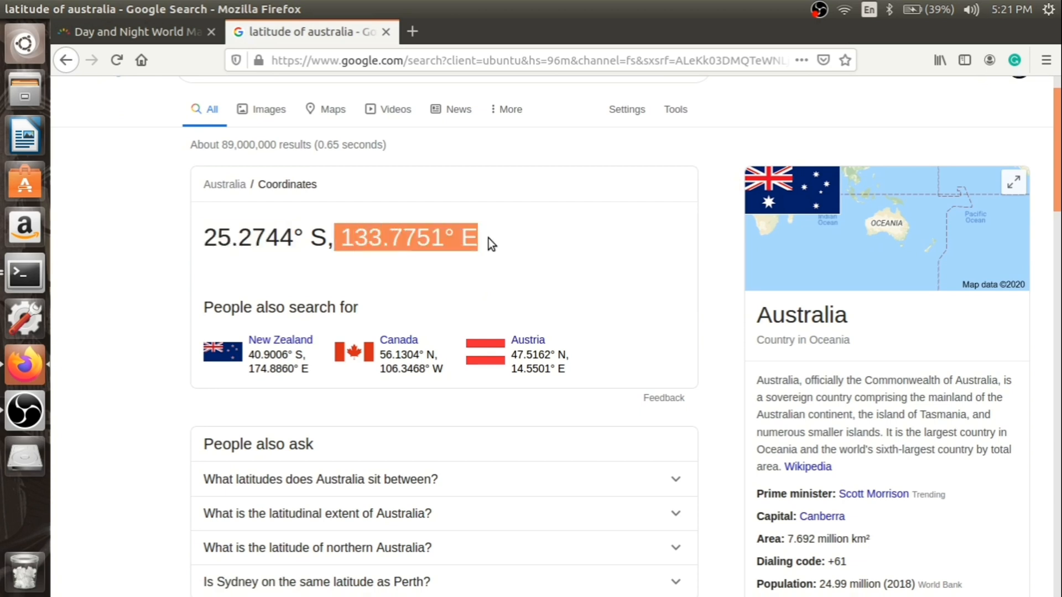
click(229, 238)
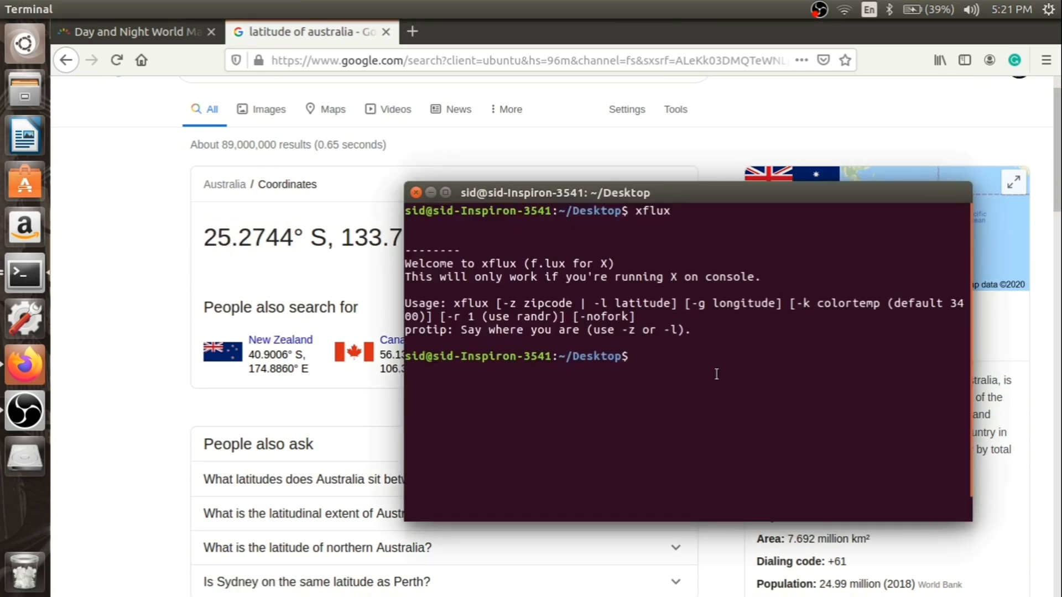
Run 'xflux -l 25' and check the reported 3400 night-time colour temperature.
text(xflux -)
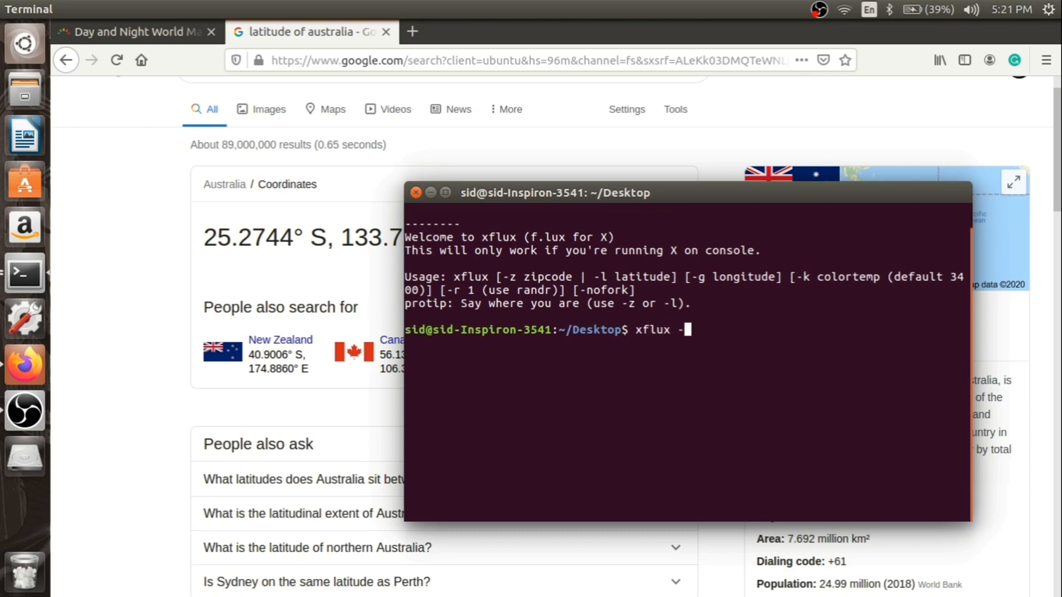
text(l)
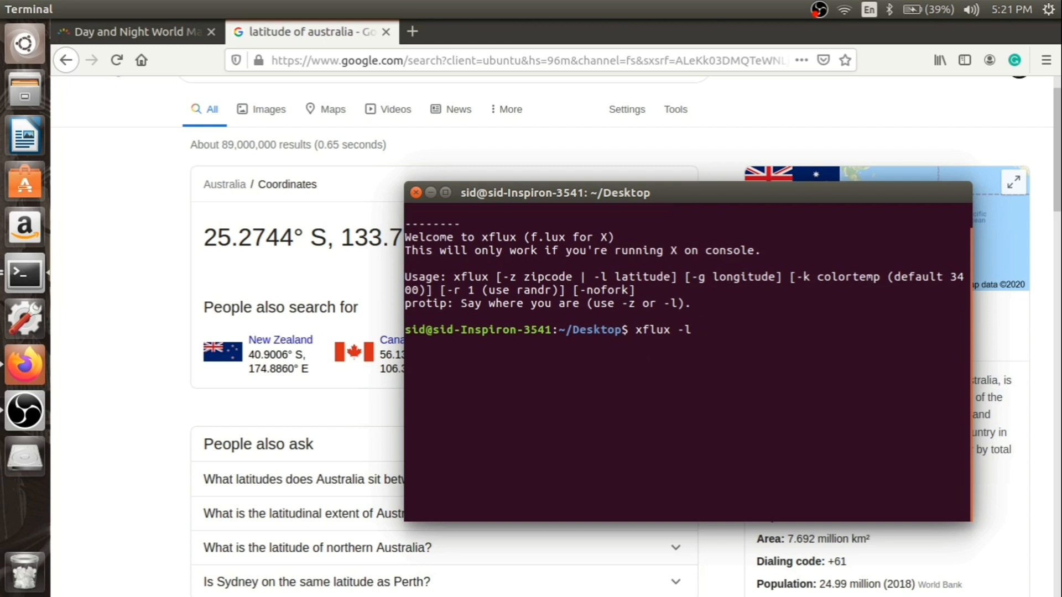
right_click(725, 359)
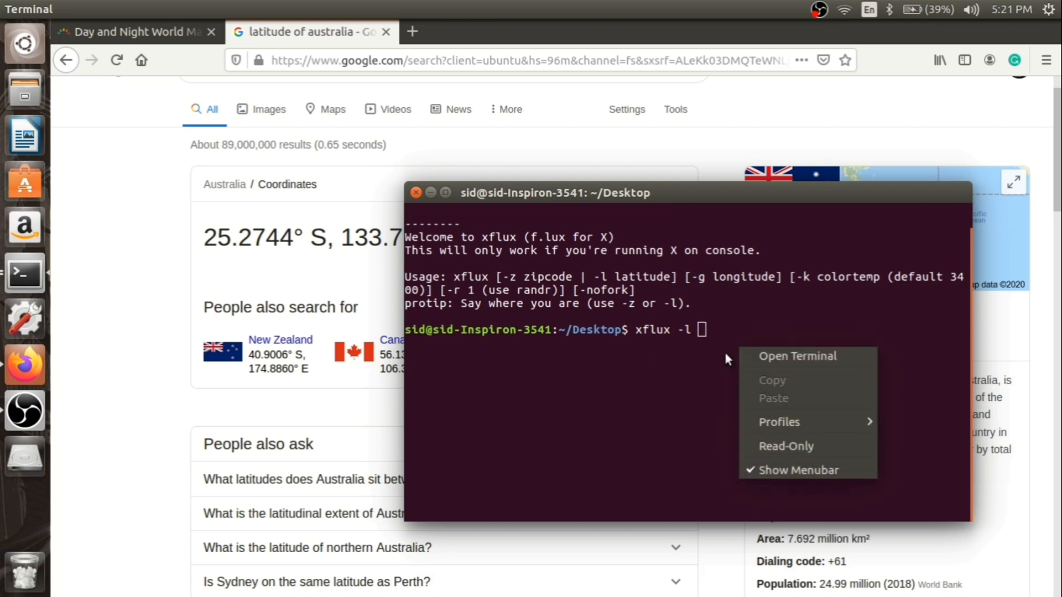
text(25)
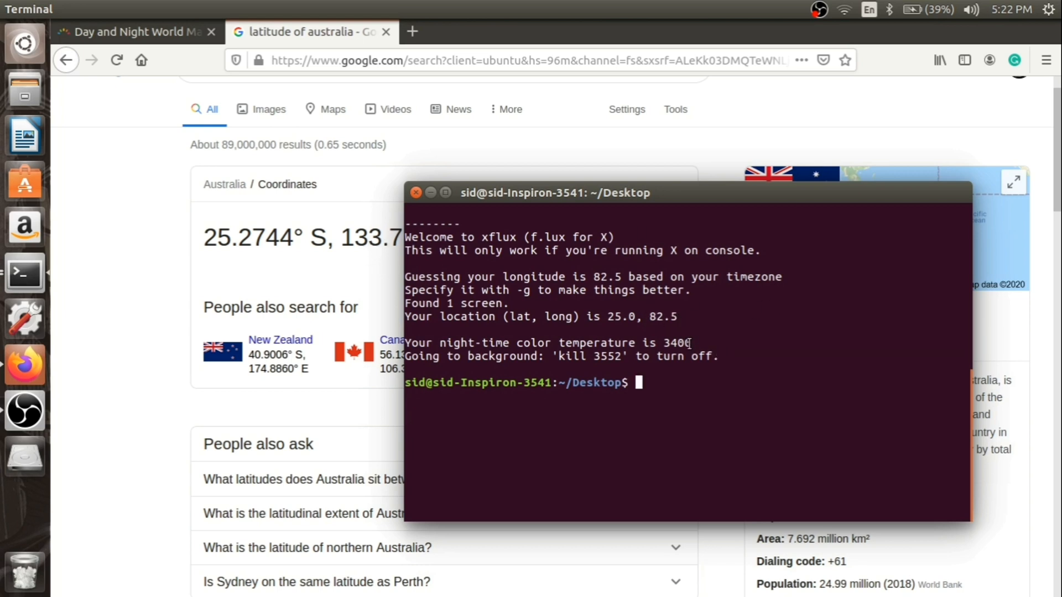
double_click(663, 316)
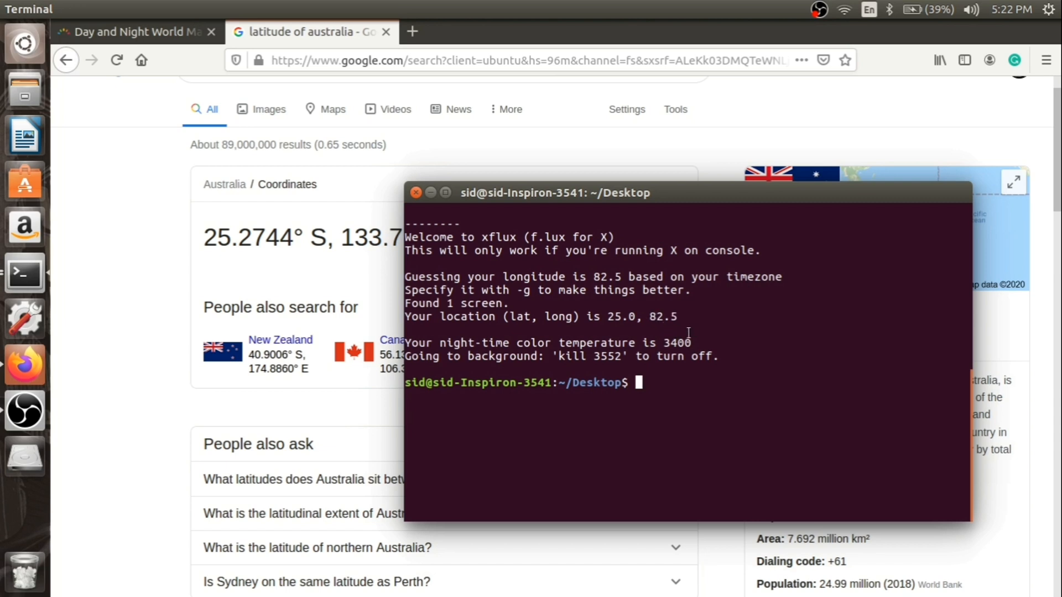
double_click(592, 343)
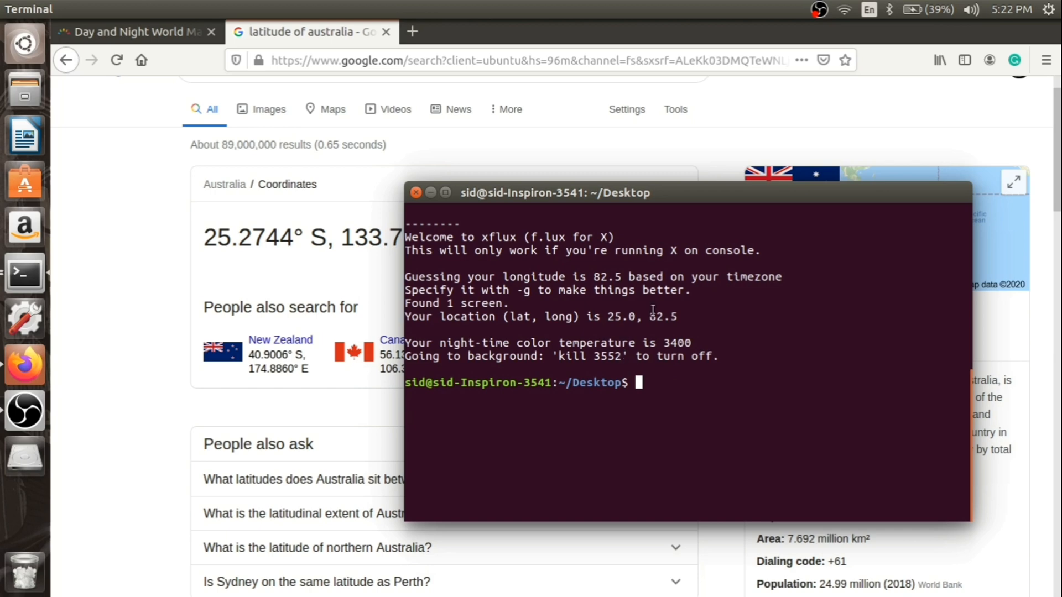
Search 'flux' in a third tab and scroll to the f.lux software results.
click(411, 31)
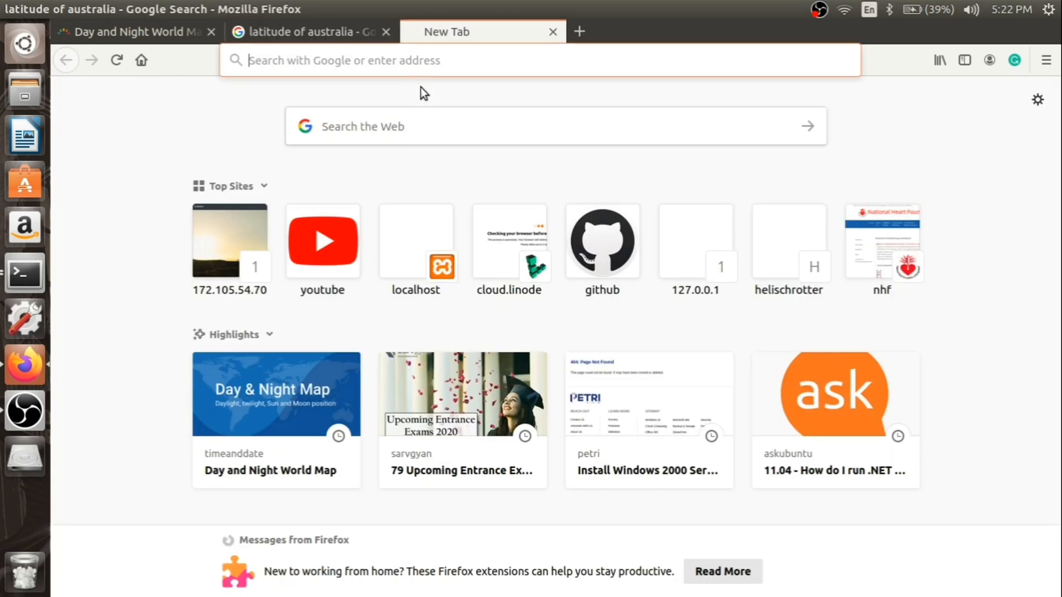
text(flux&ie=utf-8&oe=utf-8)
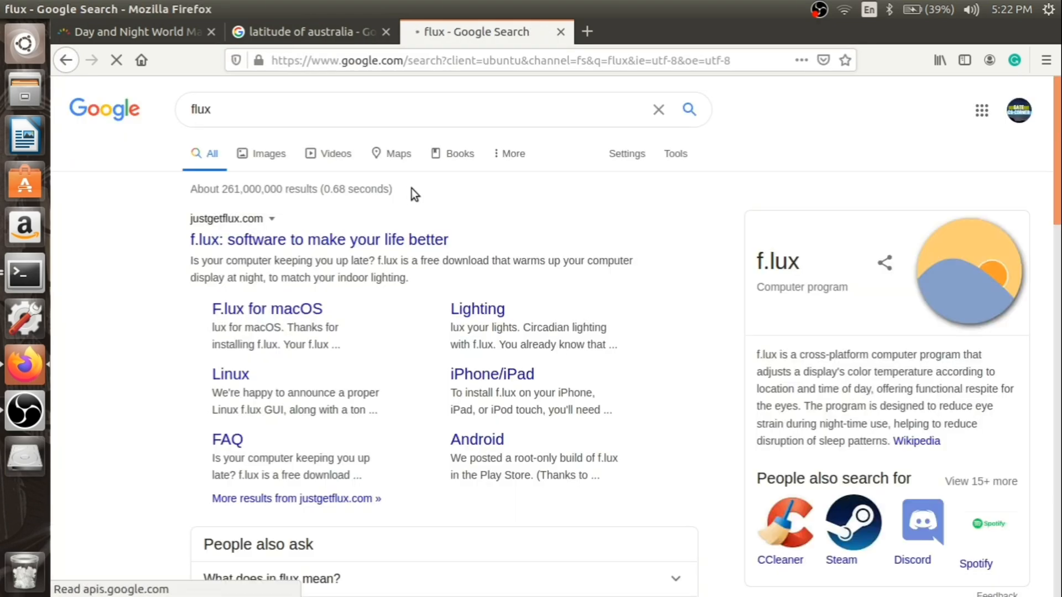
scroll(down, 3)
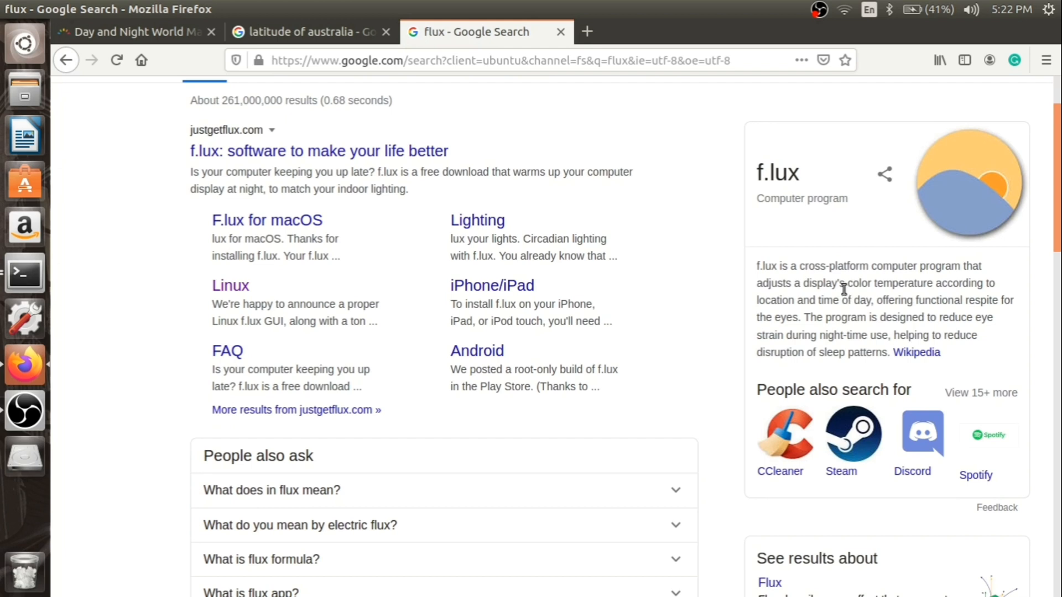